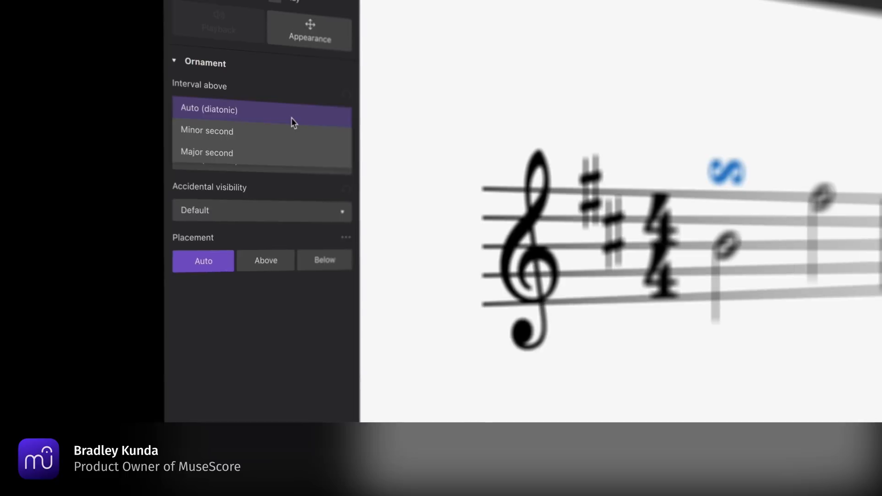
- Set the ornament's interval to above, then raise the guitar capo to fret 3
click(207, 130)
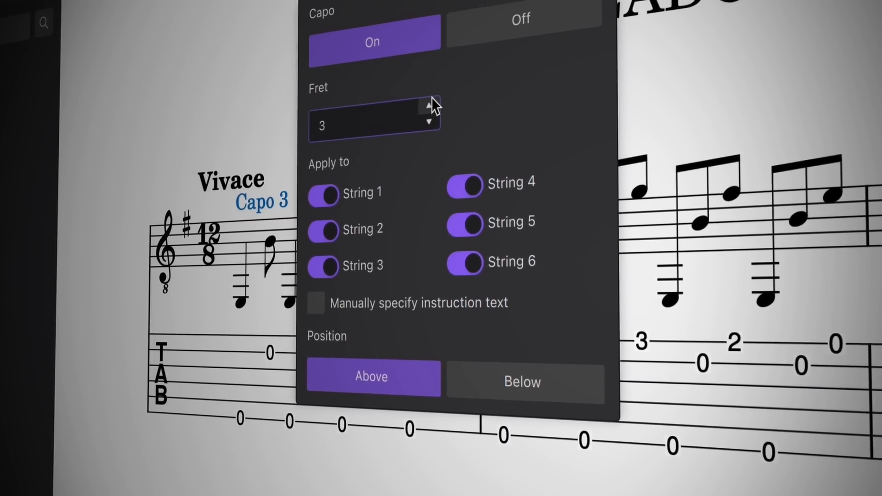
click(431, 105)
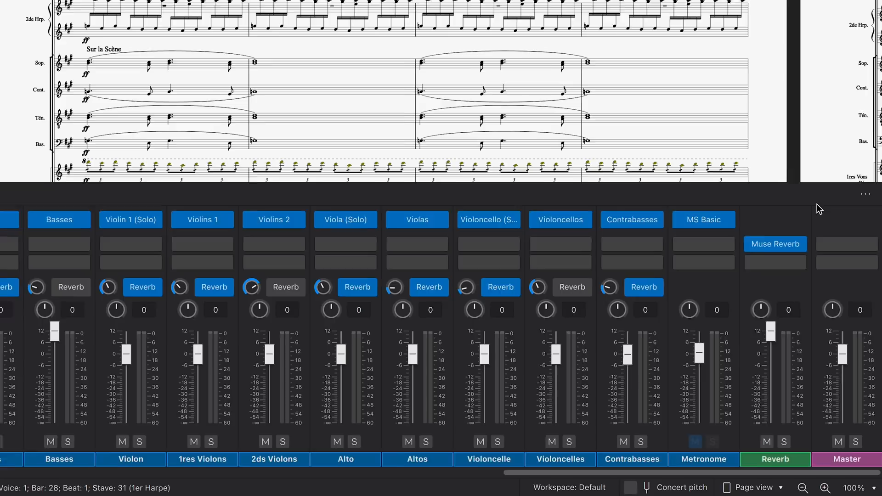
- Show Aux channel 2 in the mixer via its View options, then apply a four-flat key signature
click(863, 194)
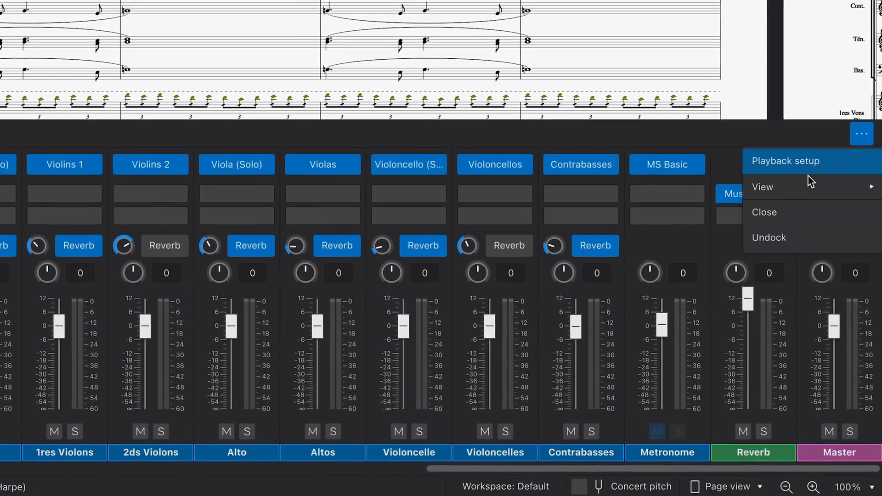
click(763, 186)
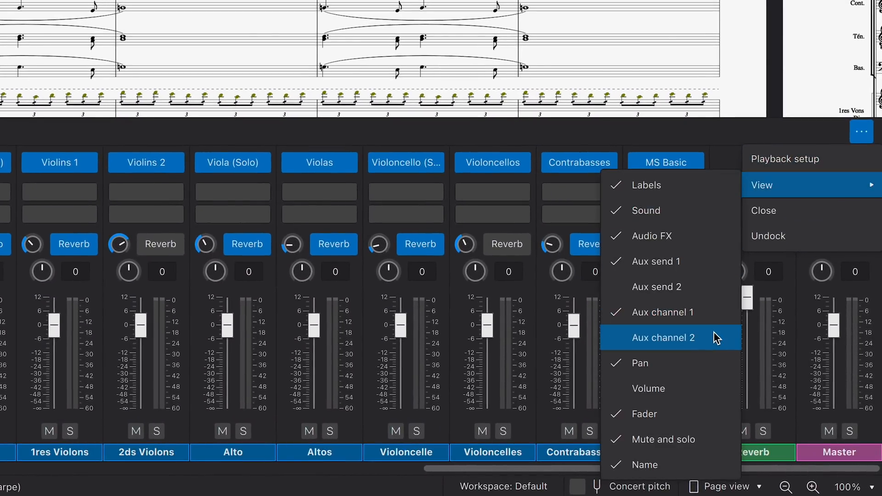
click(664, 337)
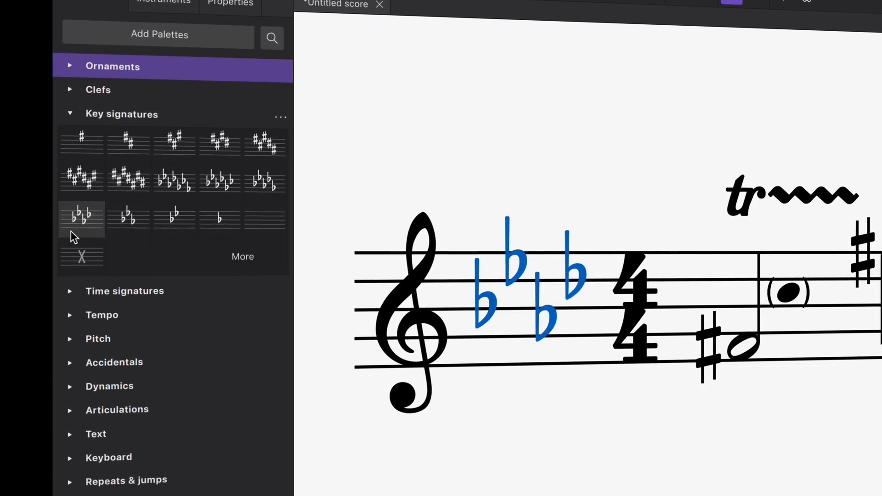
click(219, 218)
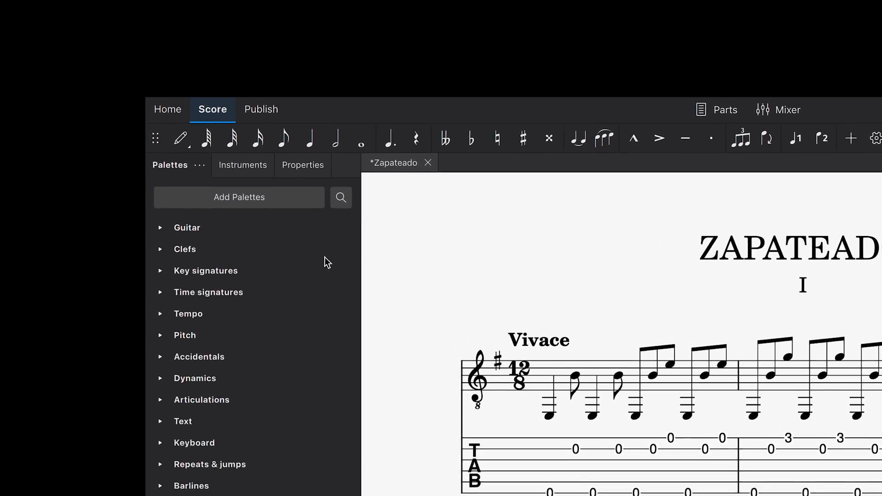
- Add a partial capo at fret 2 limited to some strings from the Guitar palette
click(187, 227)
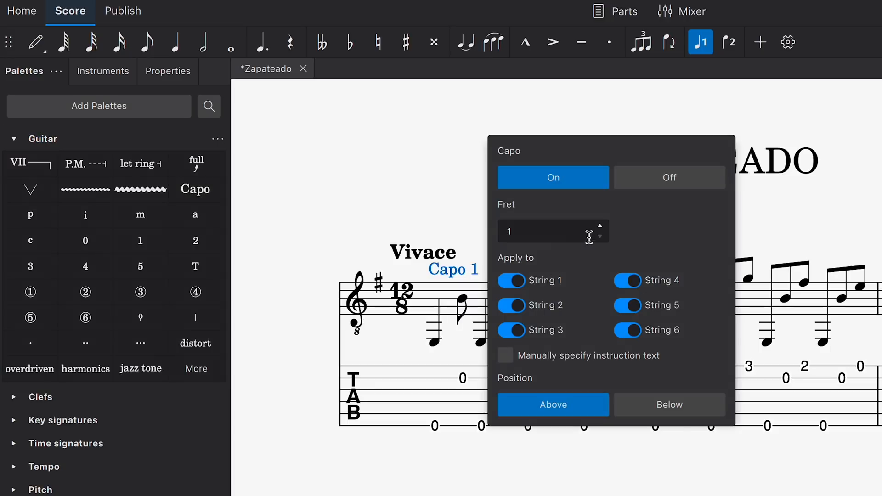
click(599, 226)
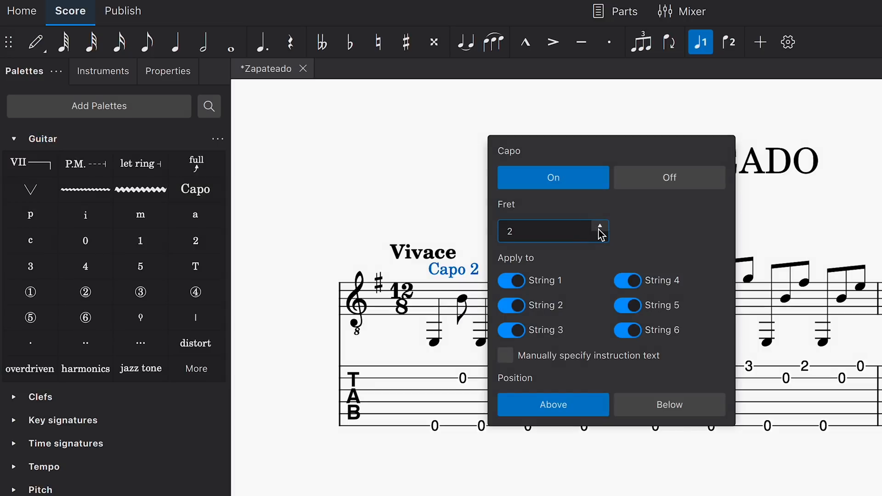
click(430, 184)
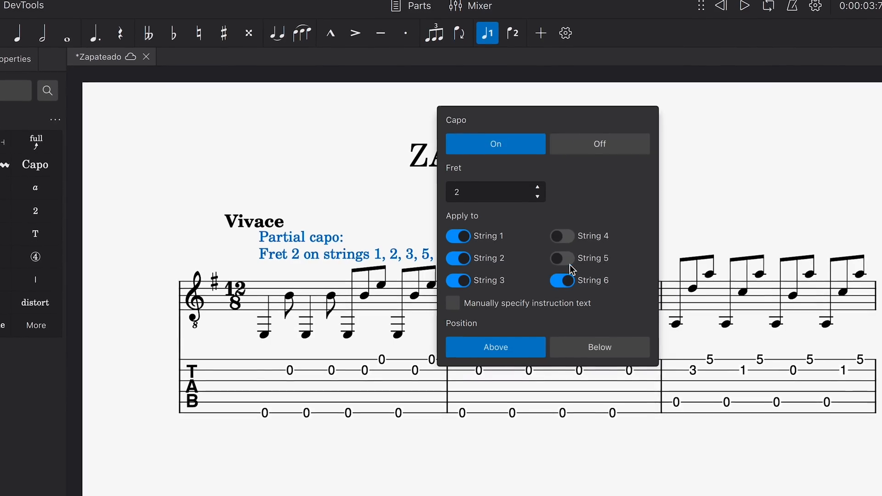
click(561, 281)
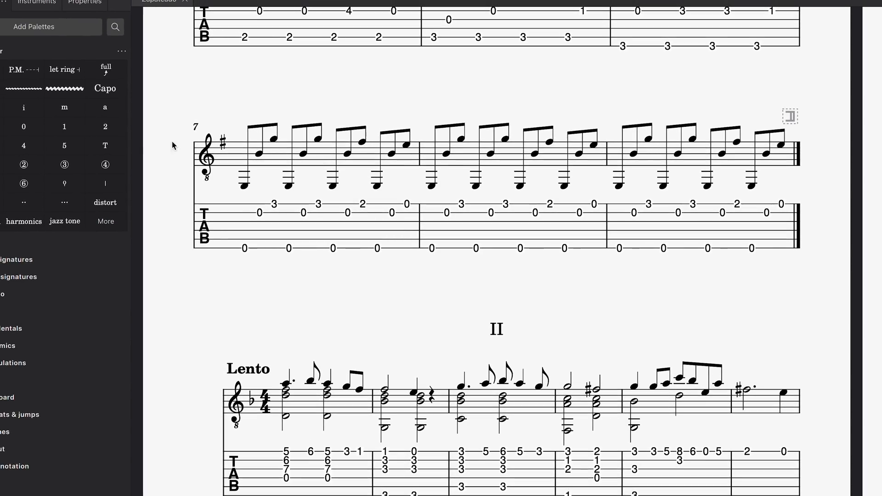
- Add a Capo 1 marking at the start of the Lento section
scroll(down, 3)
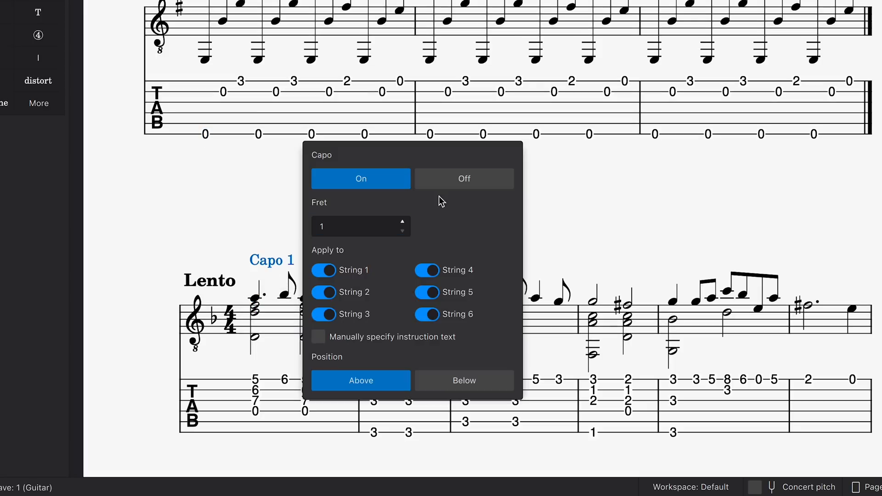
click(463, 179)
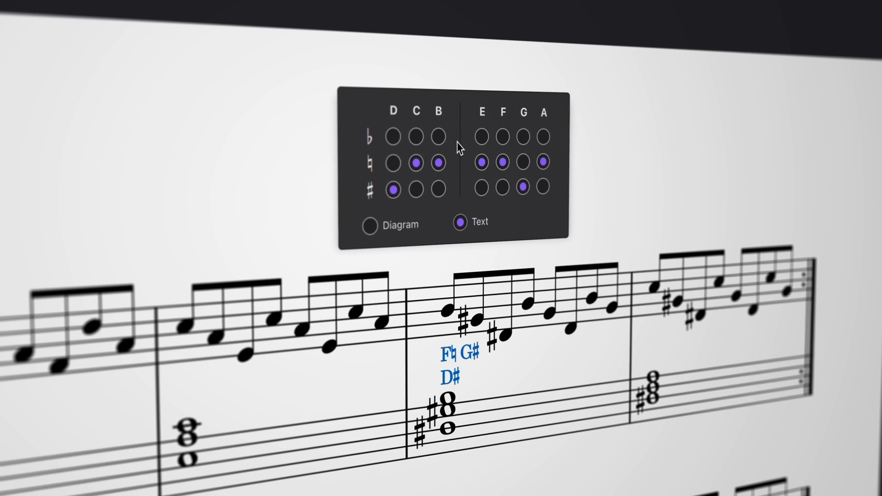
- Set the harp pedal marking to F♮ G♯ and display it as text instead of a diagram
click(372, 199)
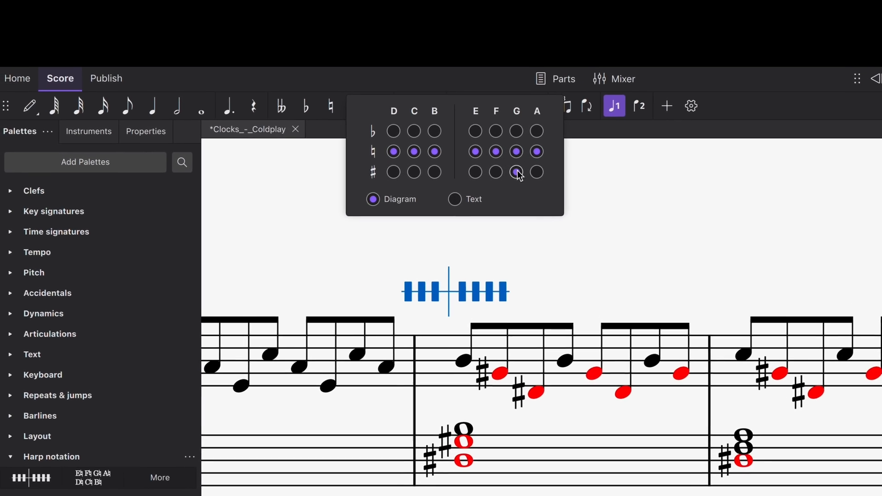
click(455, 199)
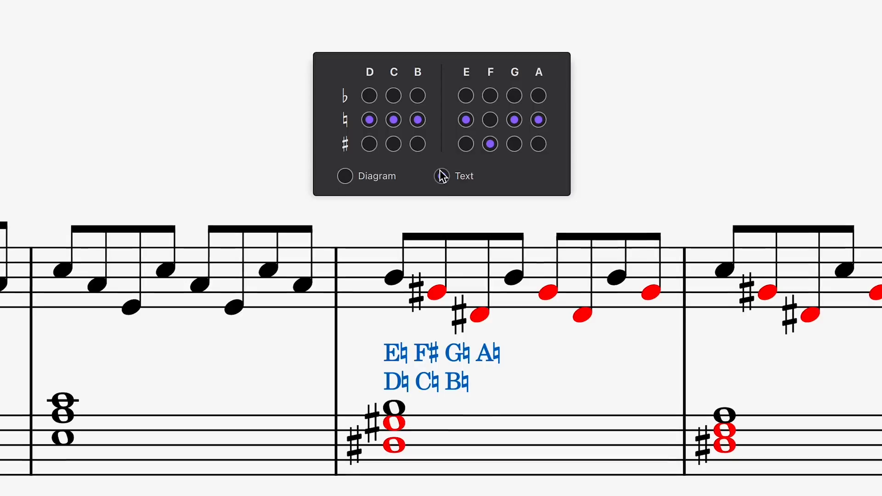
click(440, 176)
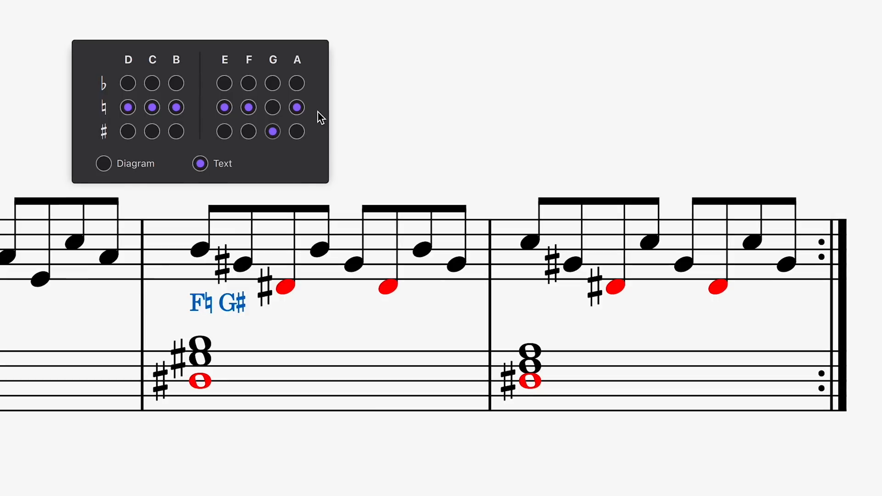
click(127, 131)
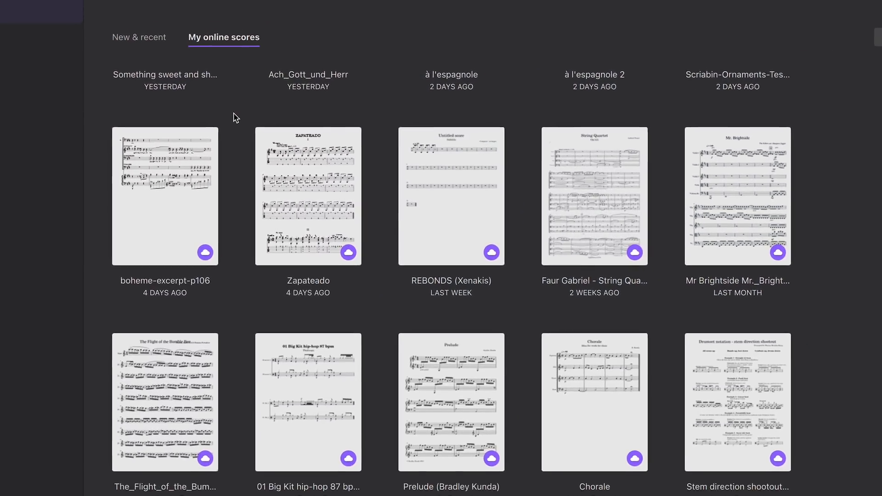
- Open one of the user's online scores from the Home screen
click(252, 156)
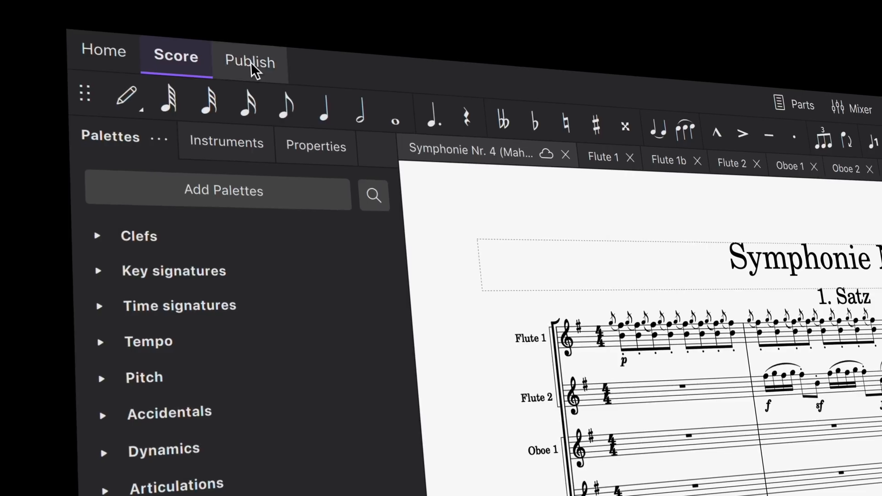
- Share the Mahler score's audio on Audio.com from Publish and start signing in to Audio.com
click(250, 62)
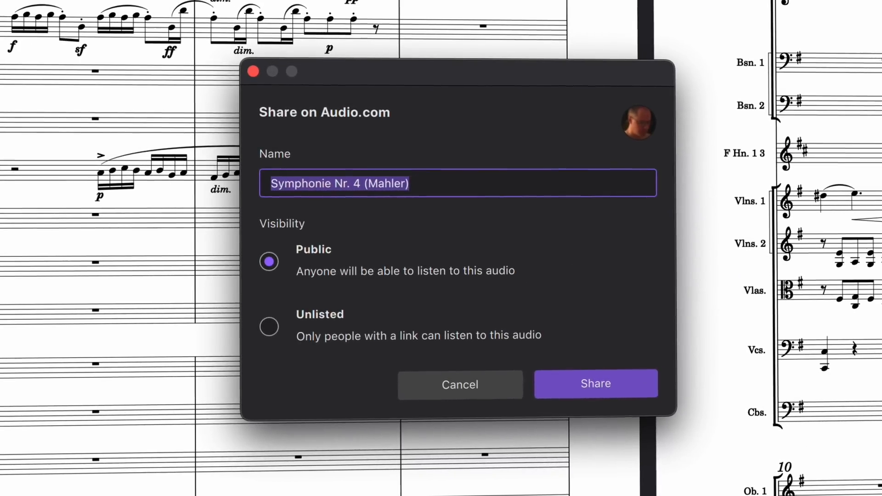
click(596, 384)
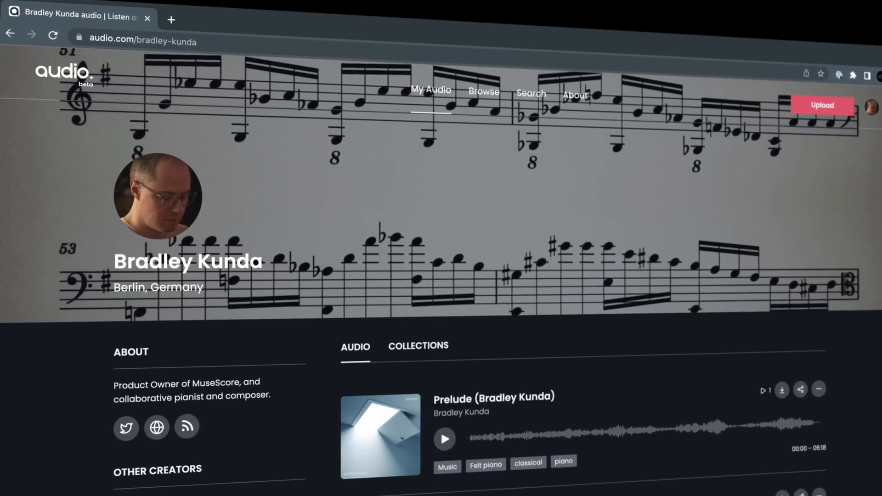
scroll(down, 3)
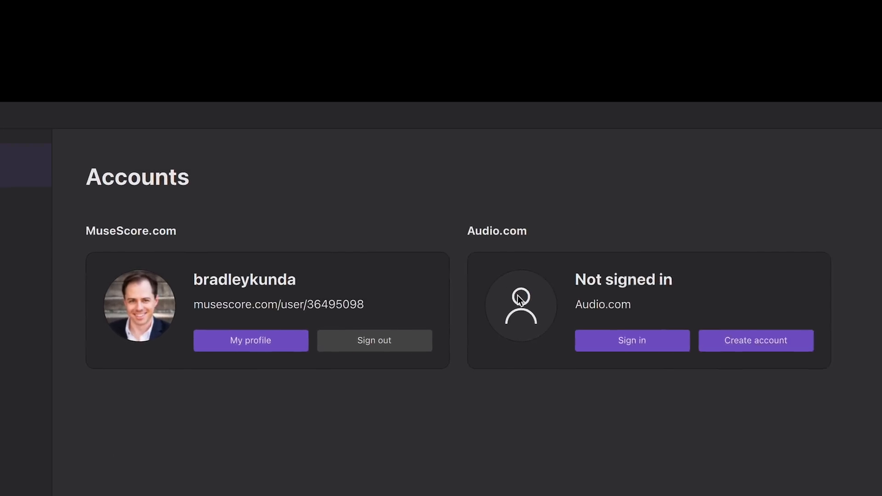
click(631, 340)
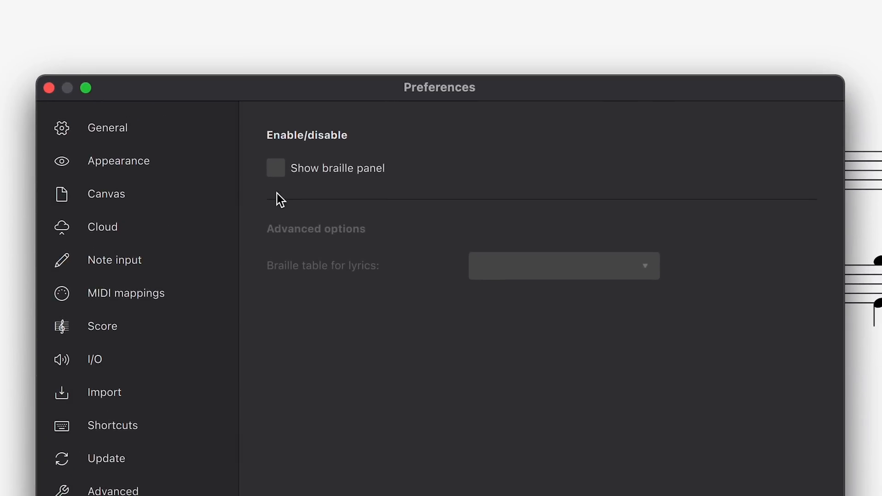
- Tick Show braille panel in the Braille preferences
click(275, 167)
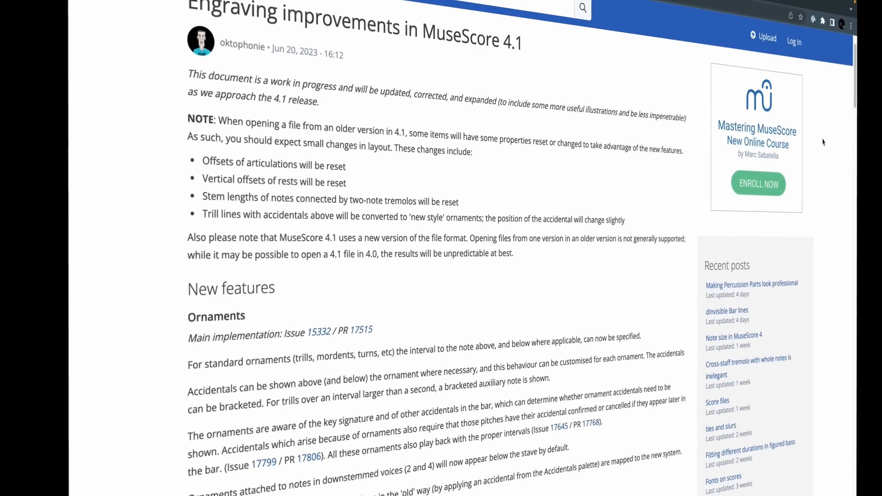
- Scroll through the Engraving improvements in MuseScore 4.1 article to its New features section
scroll(down, 3)
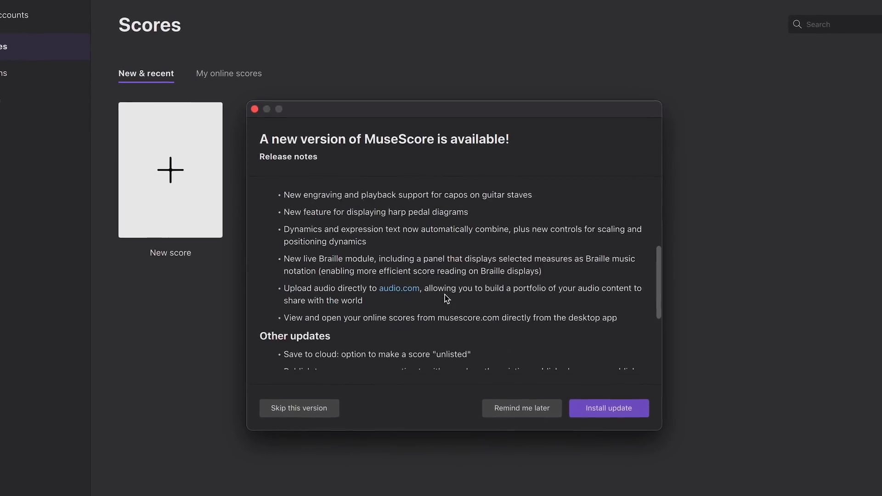
- Respond to the new-version update prompt after reviewing its release notes
click(609, 408)
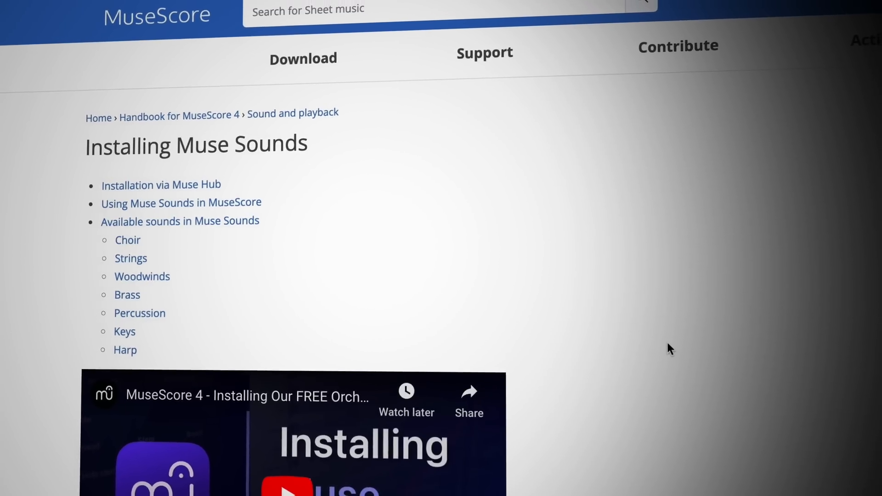
- Scroll the Installing Muse Sounds handbook page to its embedded installation video
scroll(down, 3)
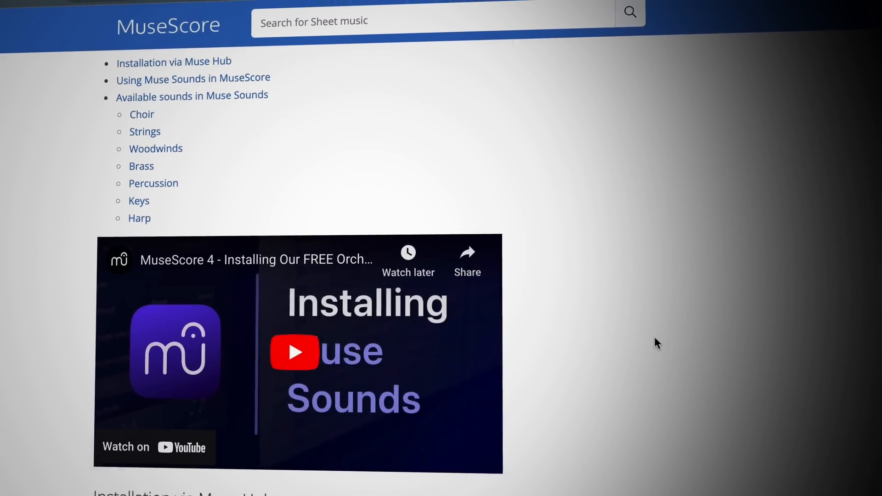